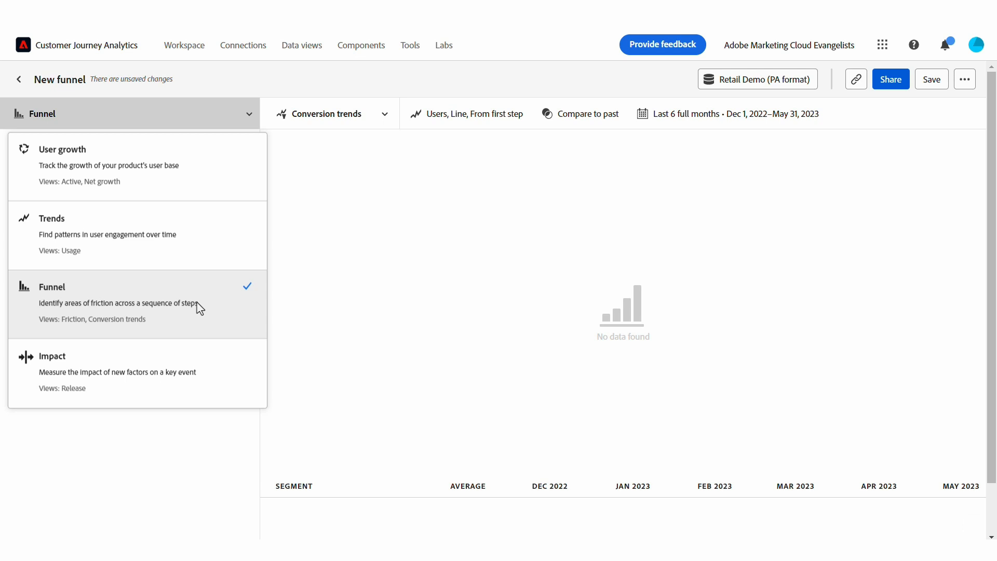
mouse_move(276, 233)
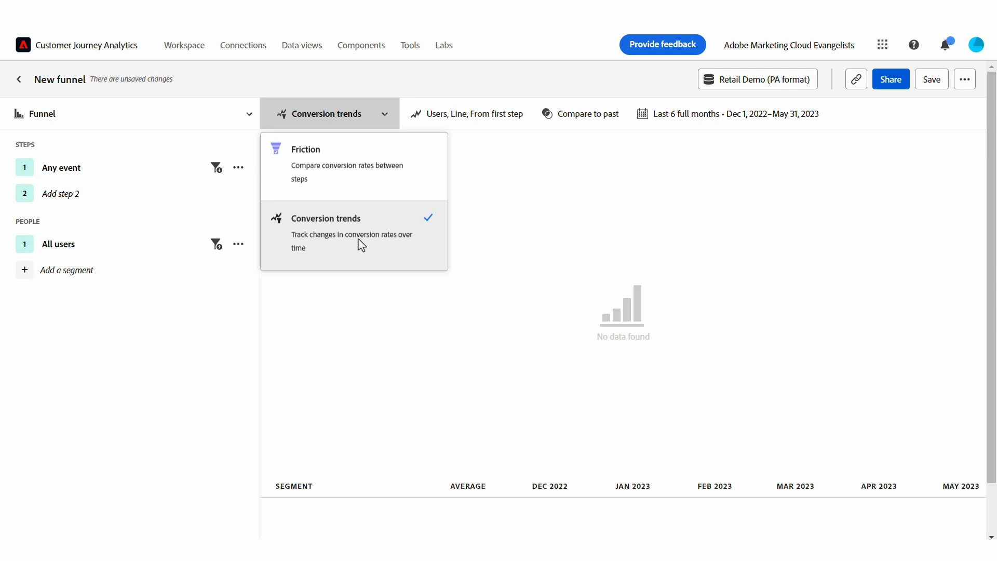
Step: Keep the Conversion trends view for the new funnel analysis
left_click(60, 194)
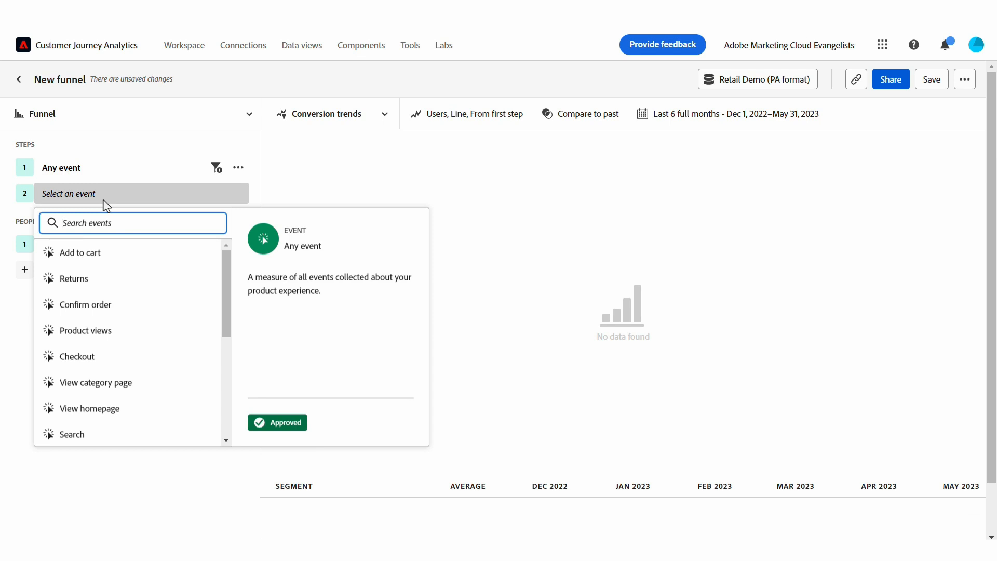
Step: Add Product views, Add to cart and Confirm order as funnel steps 2, 3 and 4
left_click(85, 330)
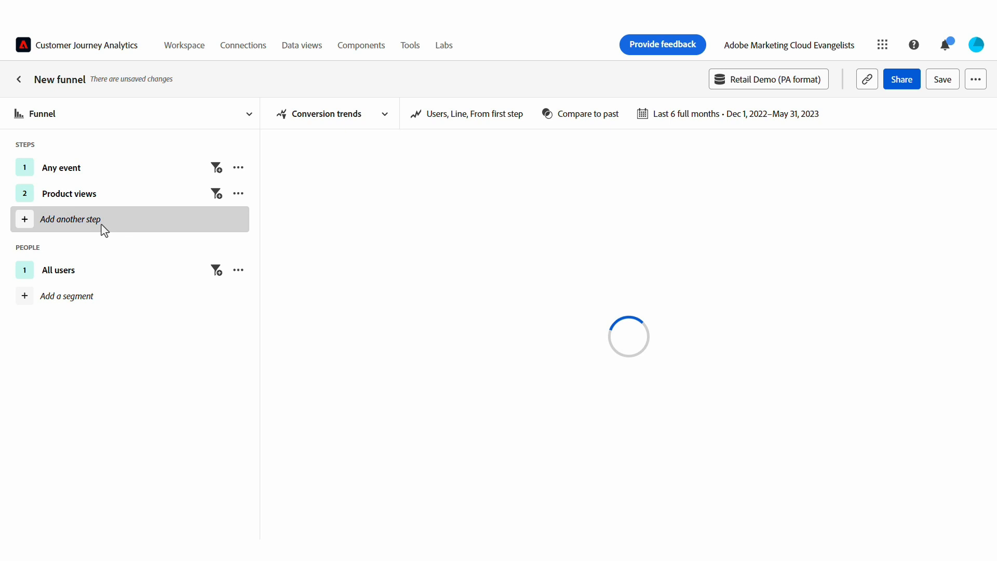
left_click(69, 220)
type("confir")
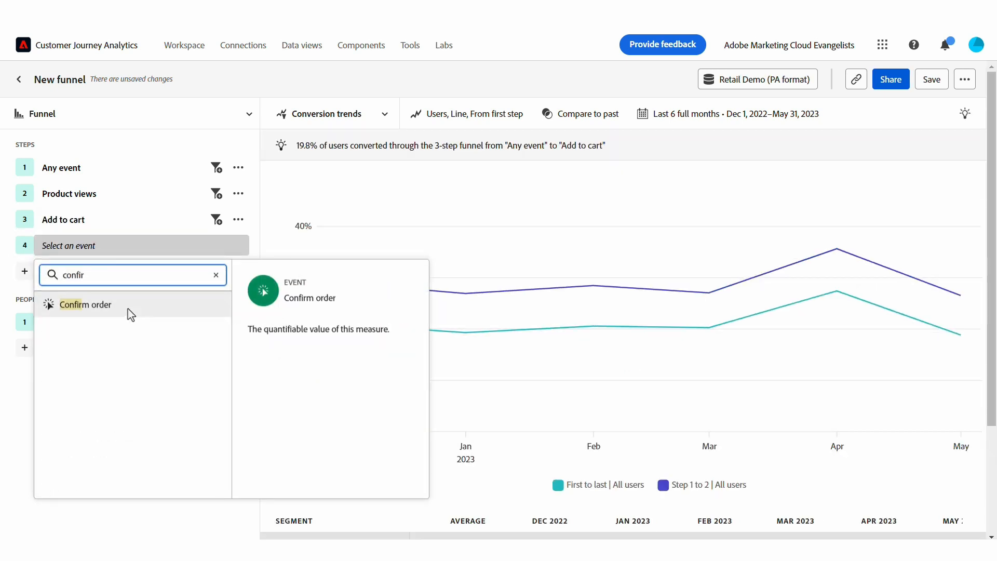
left_click(84, 305)
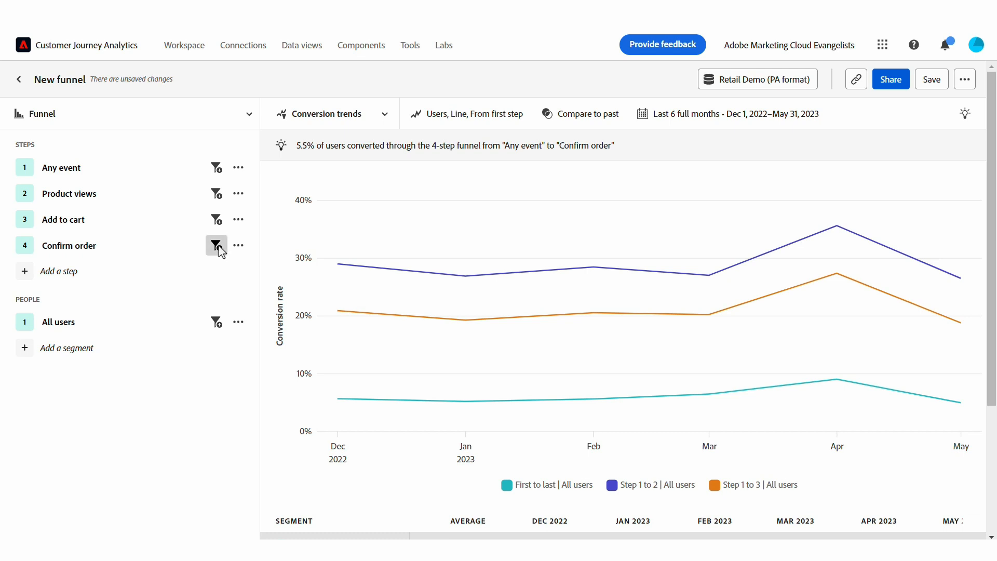
left_click(216, 245)
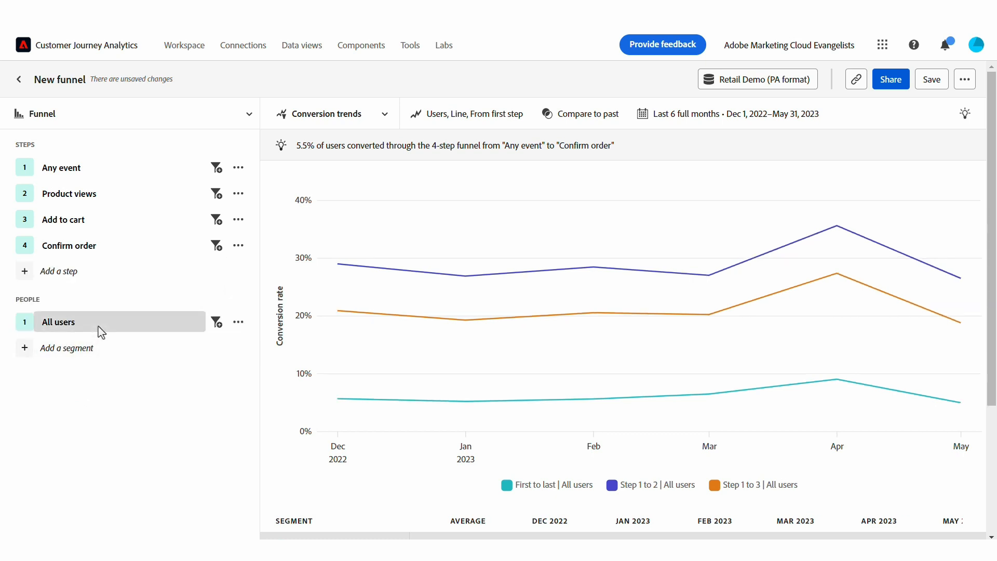
Step: Replace the All users segment with Student users, giving 13.7% overall conversion
left_click(58, 321)
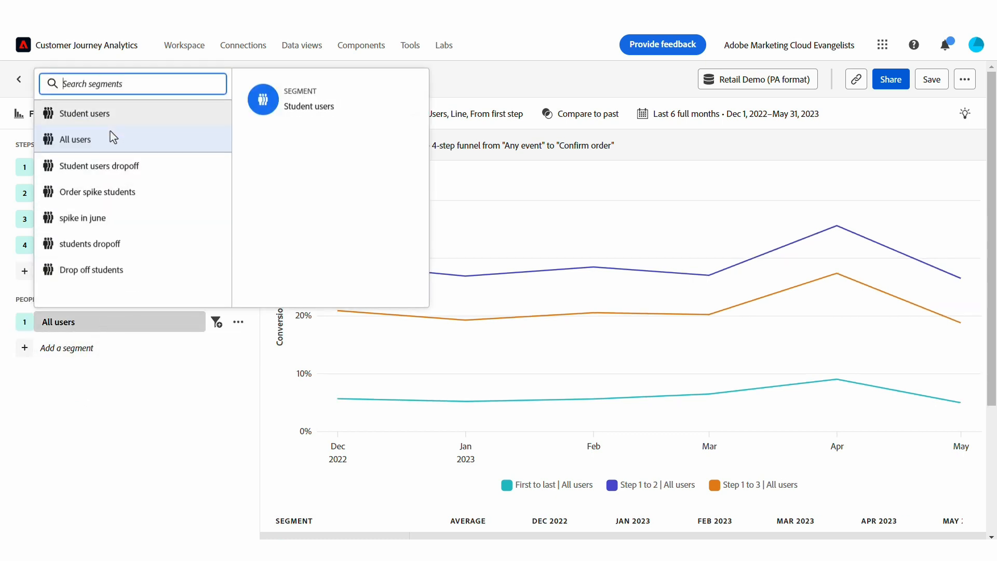
left_click(86, 113)
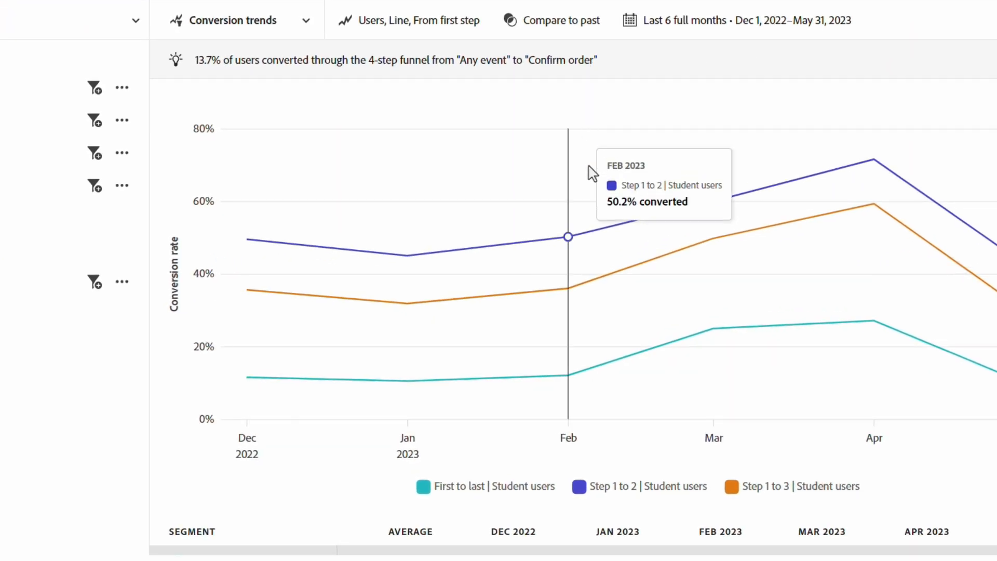
mouse_move(594, 209)
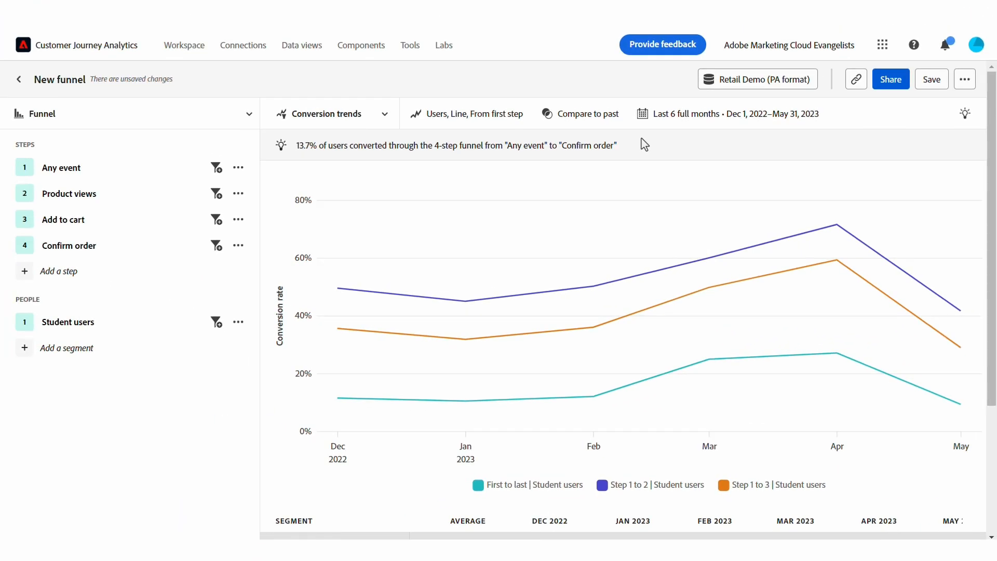
left_click(468, 113)
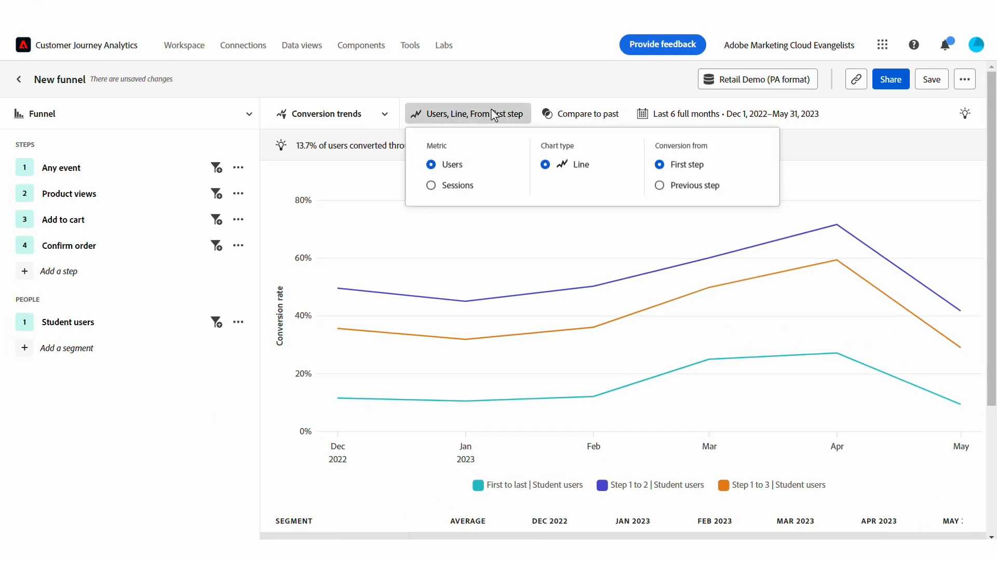
mouse_move(502, 171)
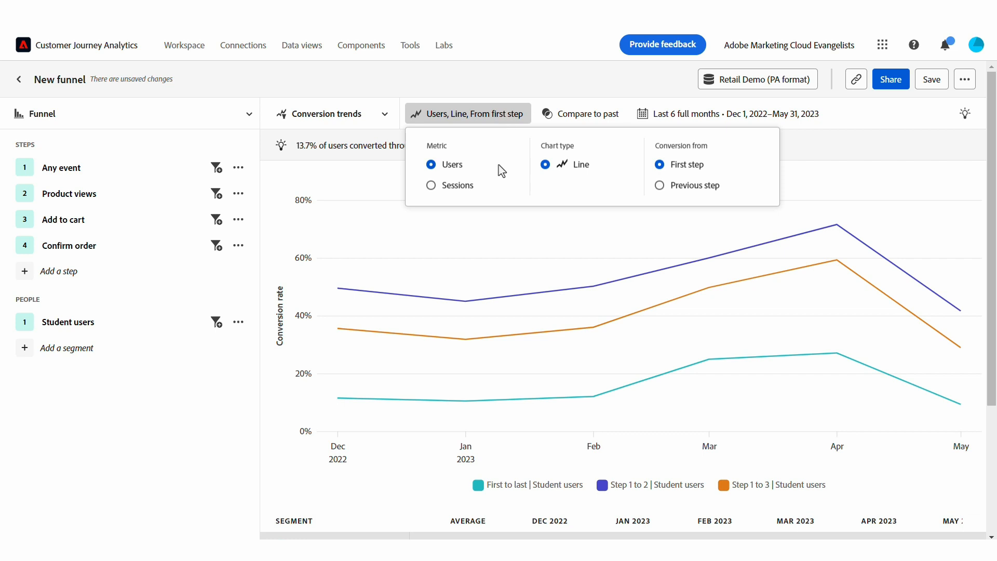
mouse_move(471, 178)
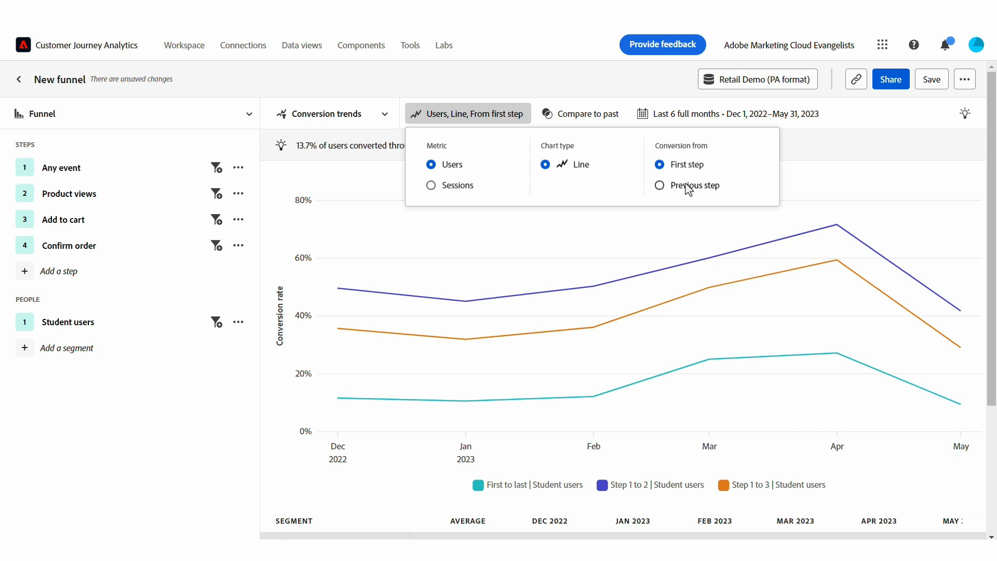
mouse_move(692, 195)
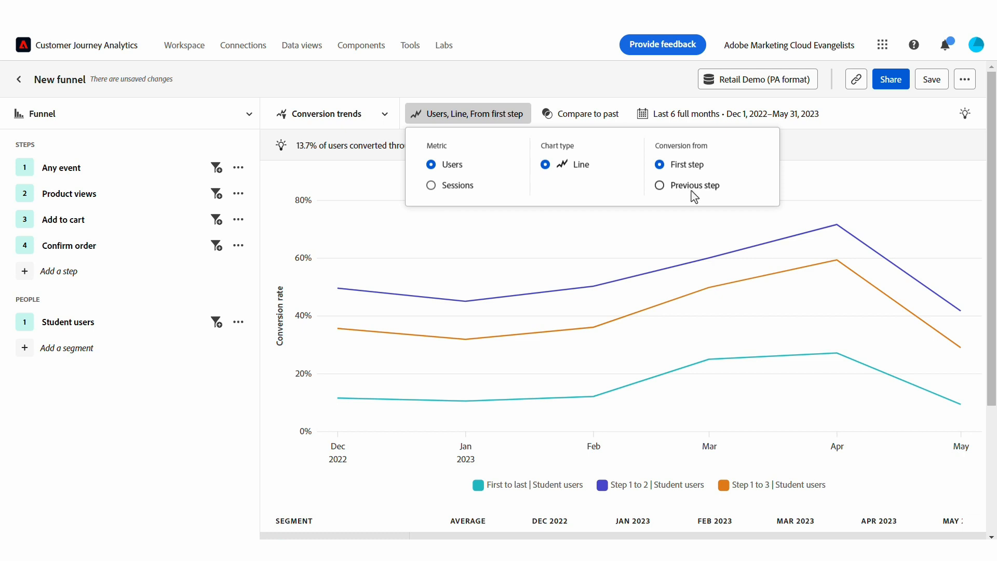
Step: Measure conversion from the previous step instead of the first step
left_click(661, 185)
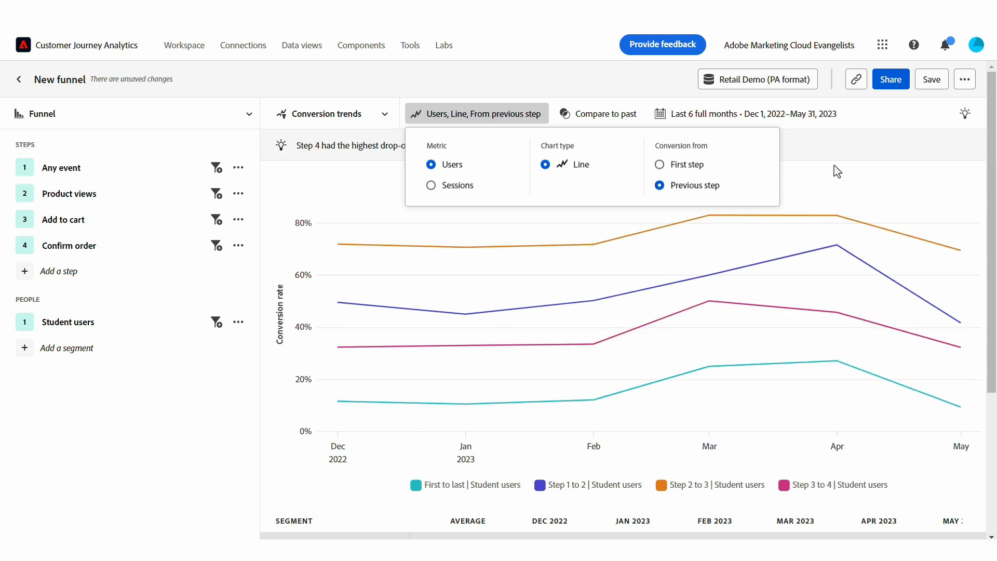
mouse_move(837, 245)
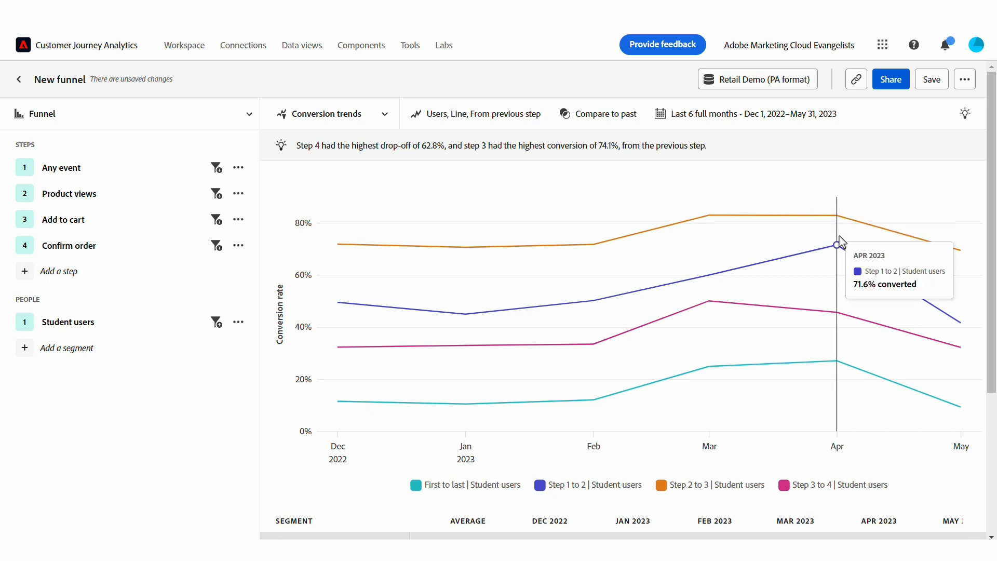
left_click(596, 114)
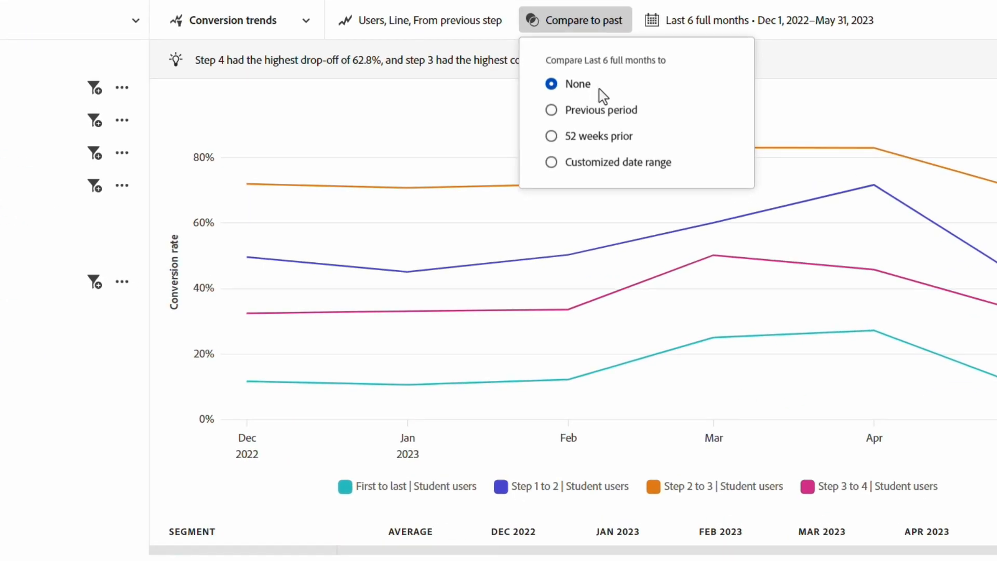
mouse_move(603, 119)
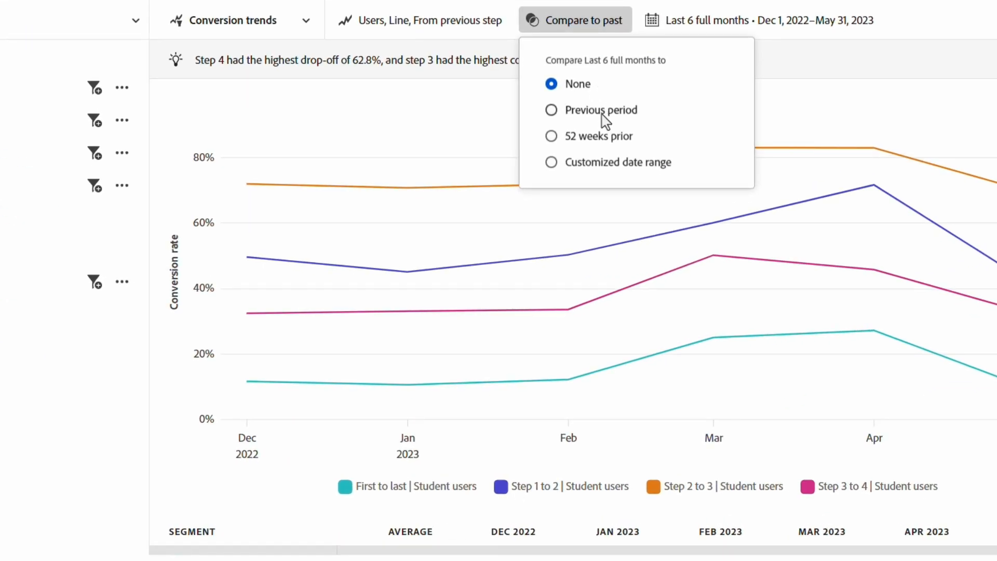
mouse_move(608, 143)
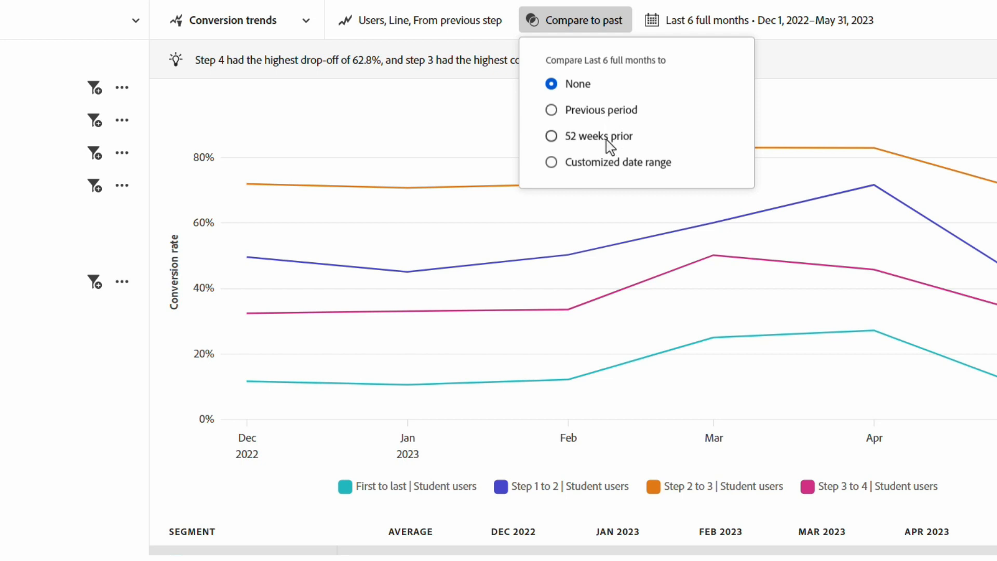
Step: Compare trends to the previous period and show weekly intervals over the last 12 full weeks
left_click(551, 109)
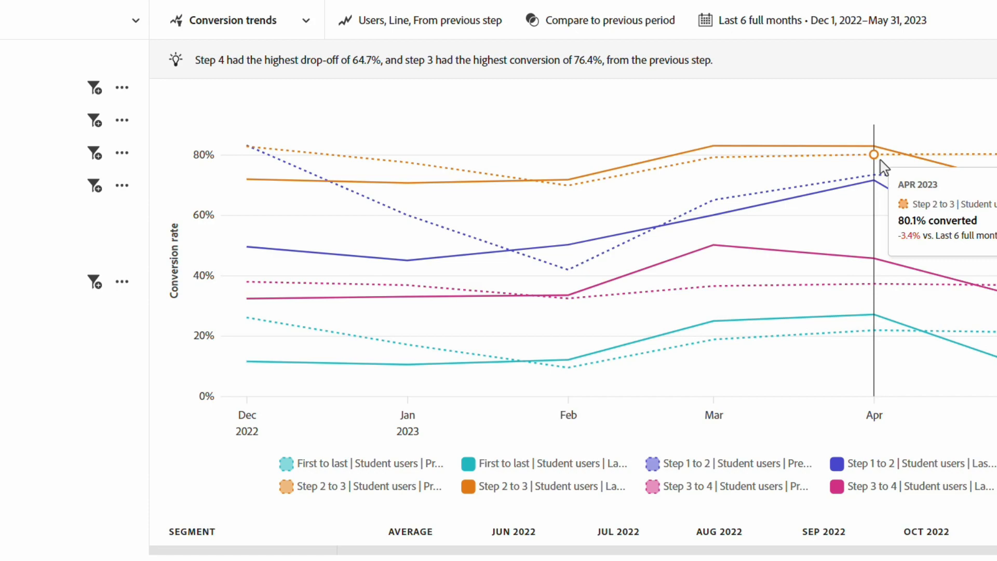
scroll("down", 3)
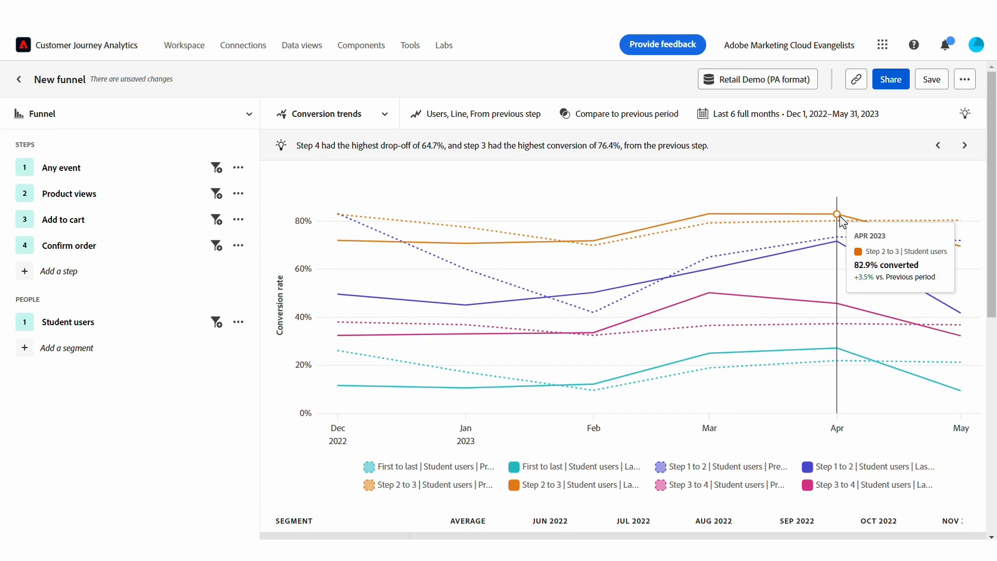
mouse_move(839, 173)
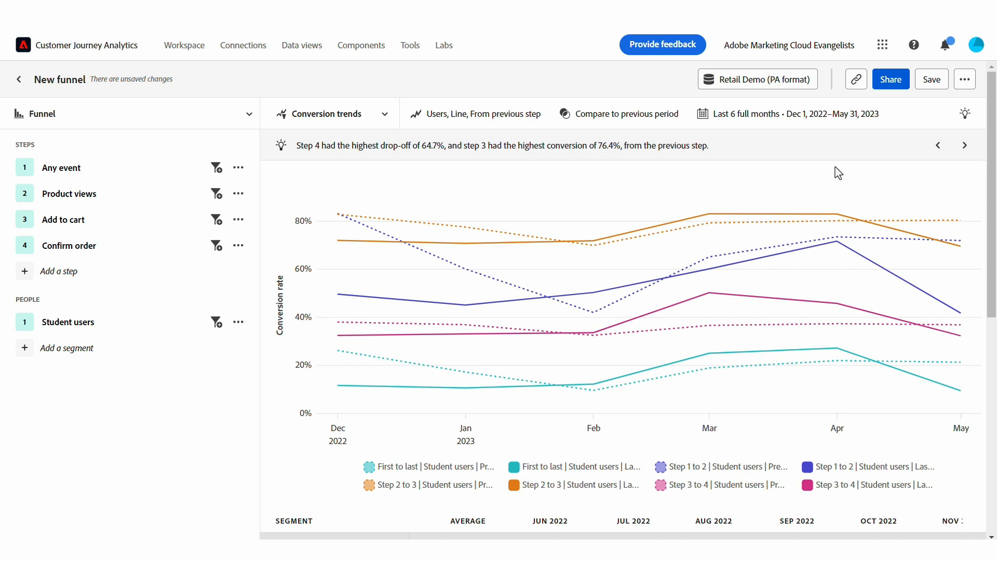
left_click(789, 114)
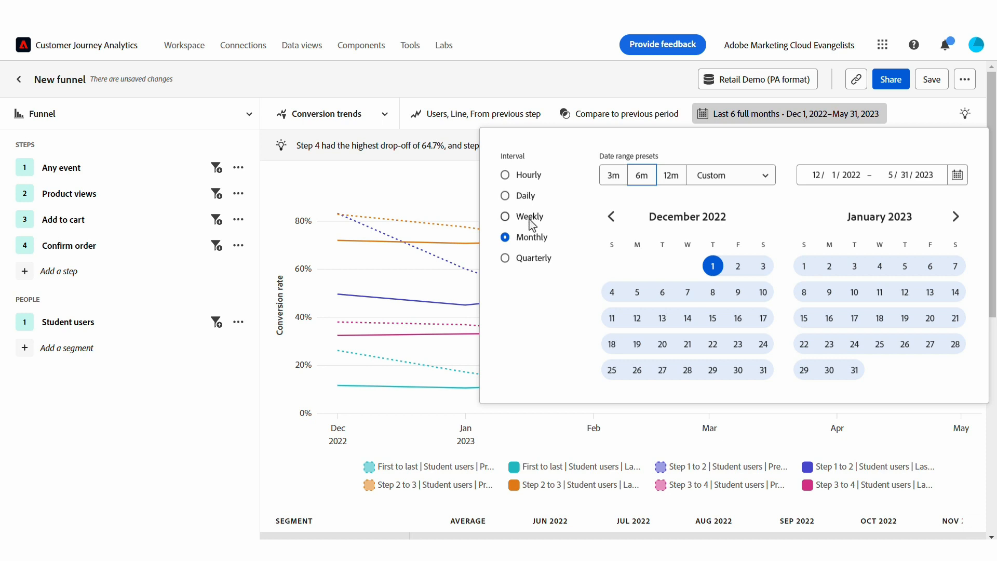
left_click(504, 216)
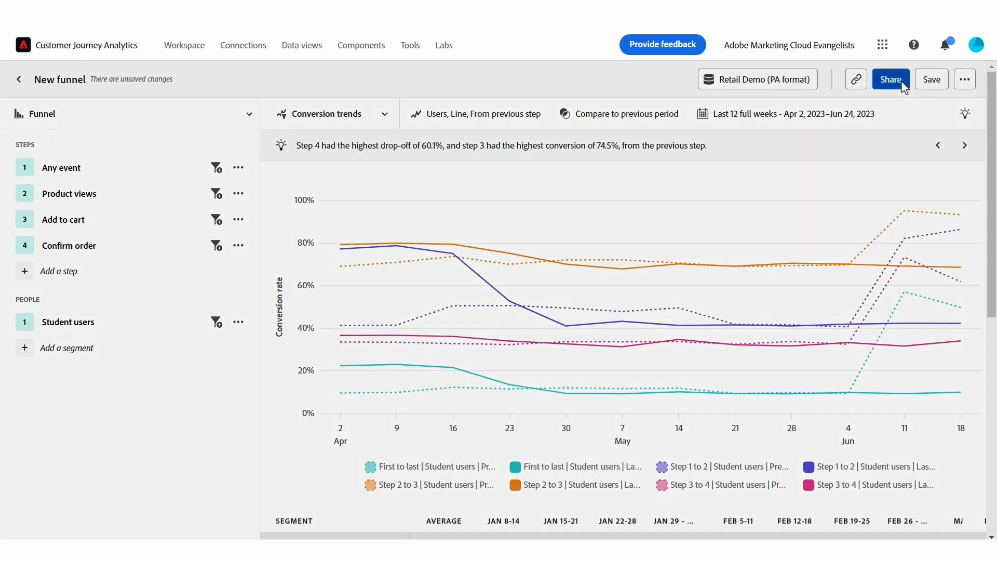
Step: Save the analysis as 'New funnel' when sharing prompts for it
left_click(890, 79)
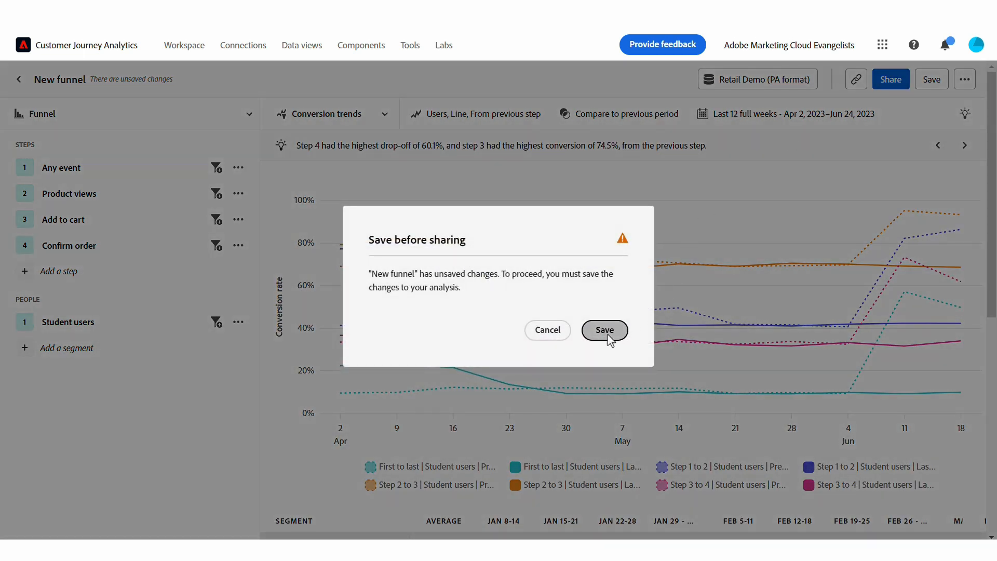
left_click(604, 330)
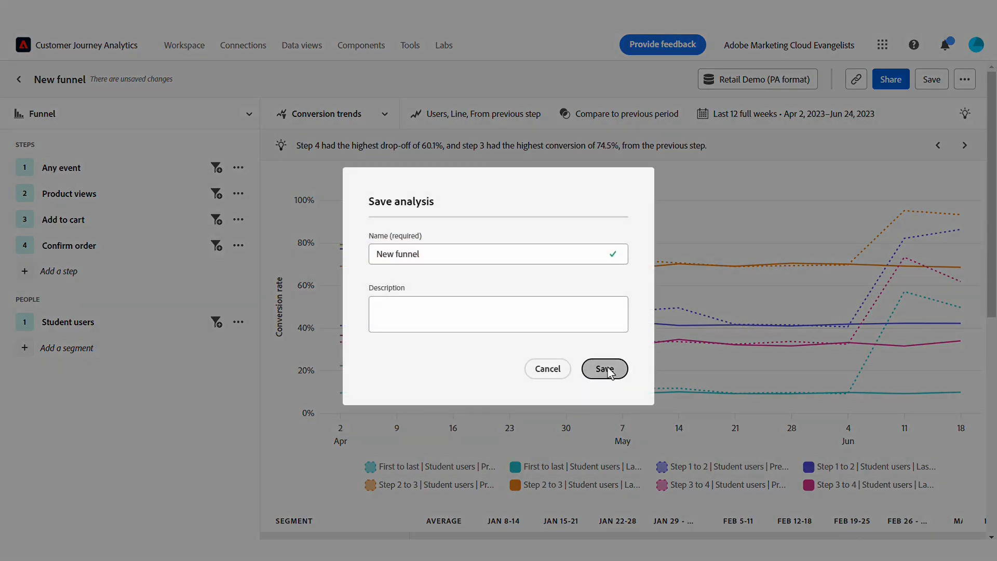
left_click(604, 368)
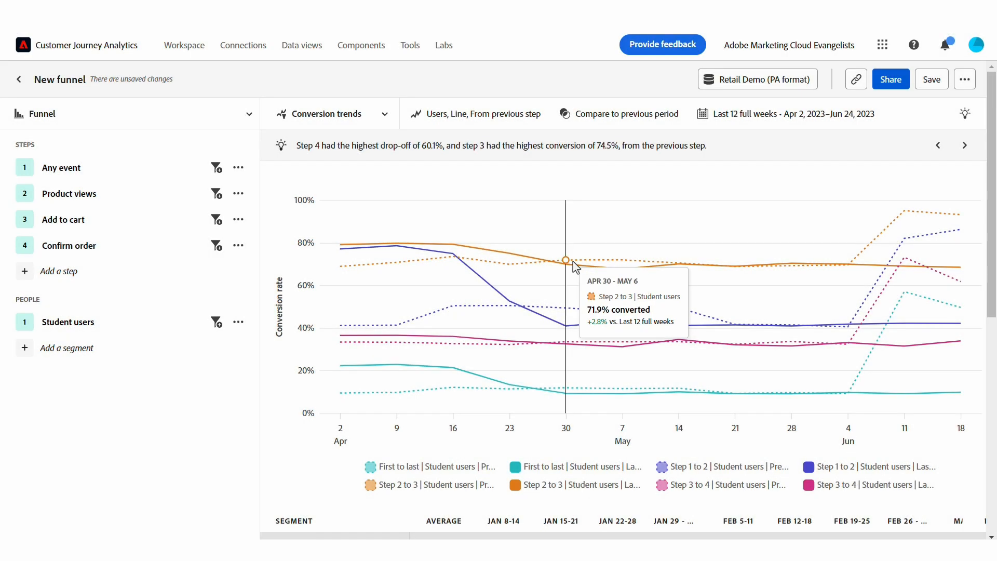